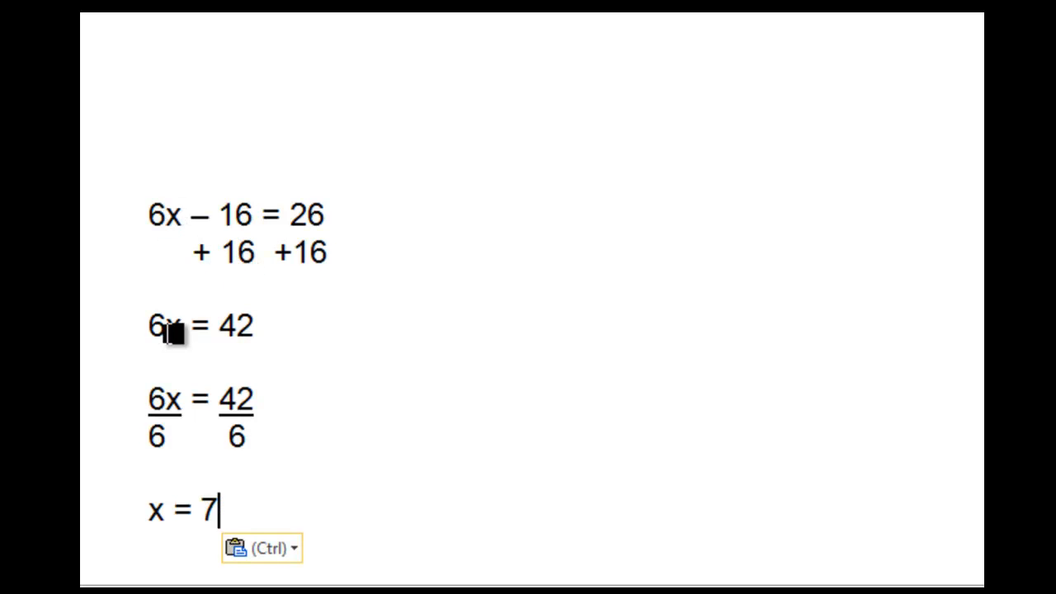
{"action": "mouse_move", "coordinate": [181, 419]}
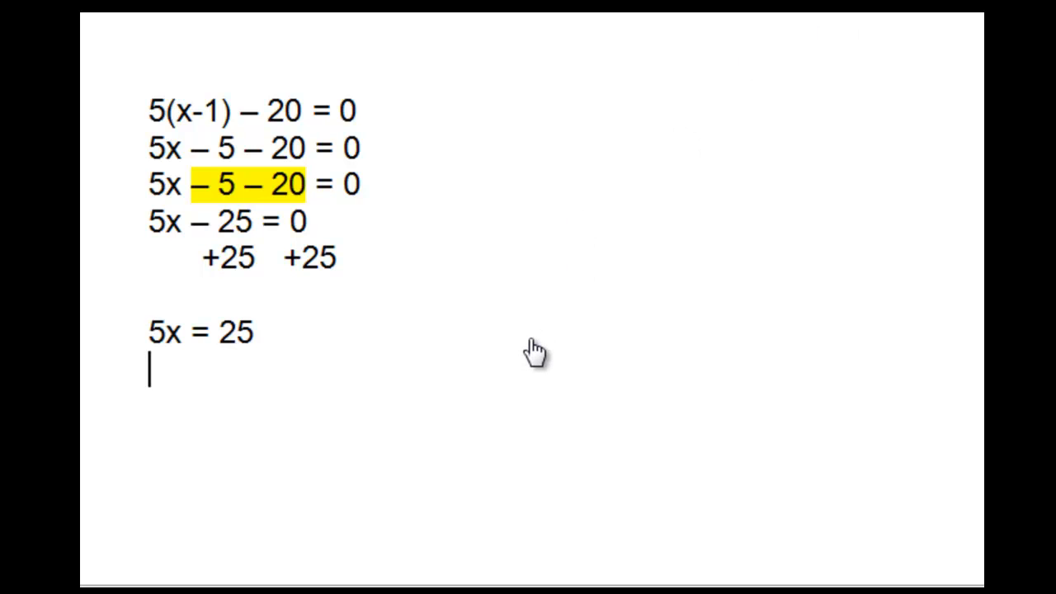
Paste the 5x/5 = 25/5 division step and the answer x = 5.
{"action": "key", "text": "ctrl+v"}
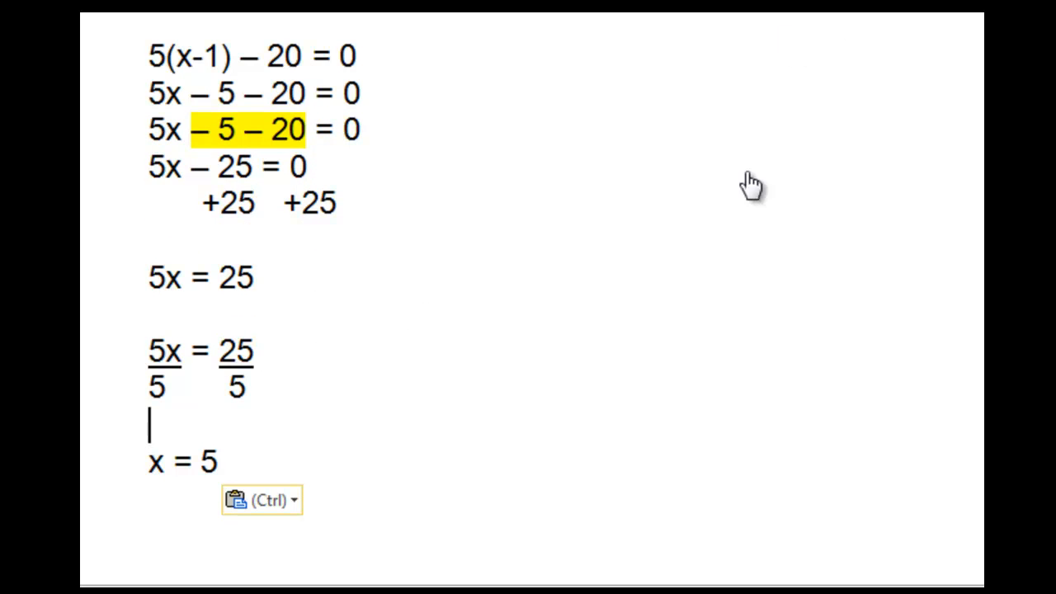
{"action": "mouse_move", "coordinate": [165, 367]}
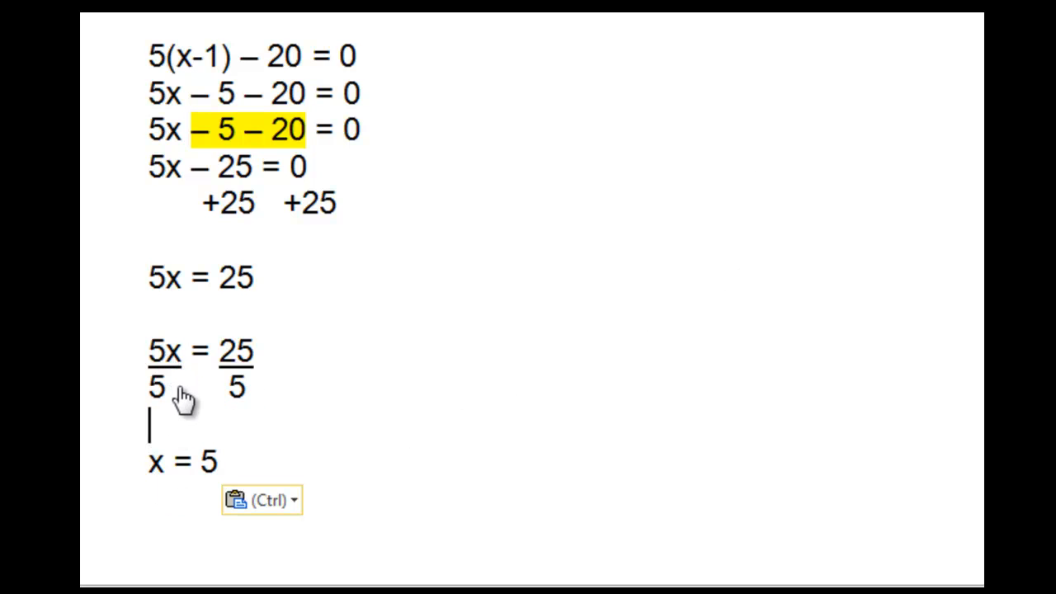
{"action": "mouse_move", "coordinate": [245, 375]}
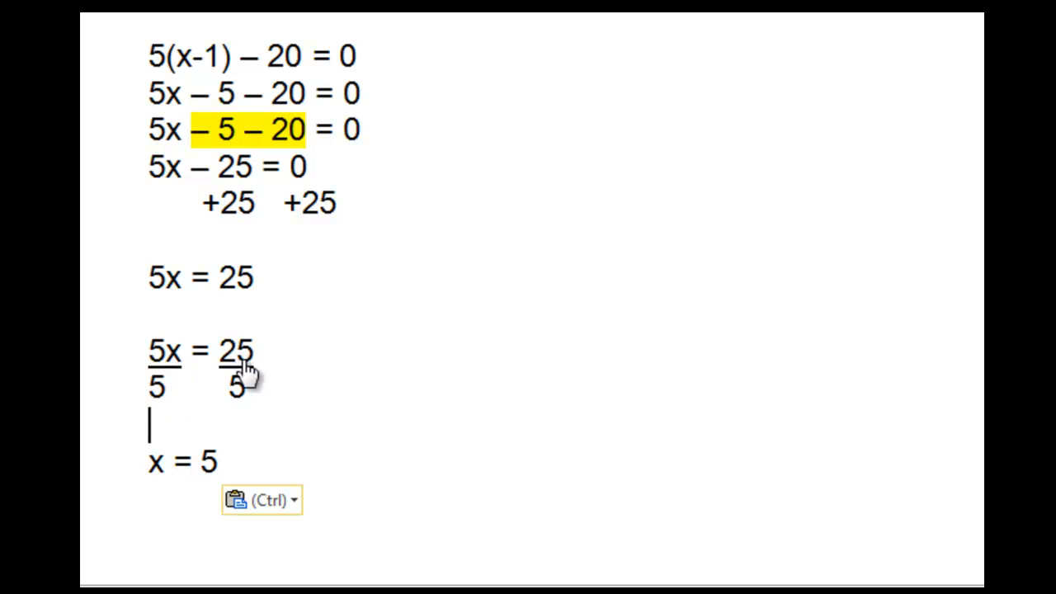
{"action": "mouse_move", "coordinate": [826, 205]}
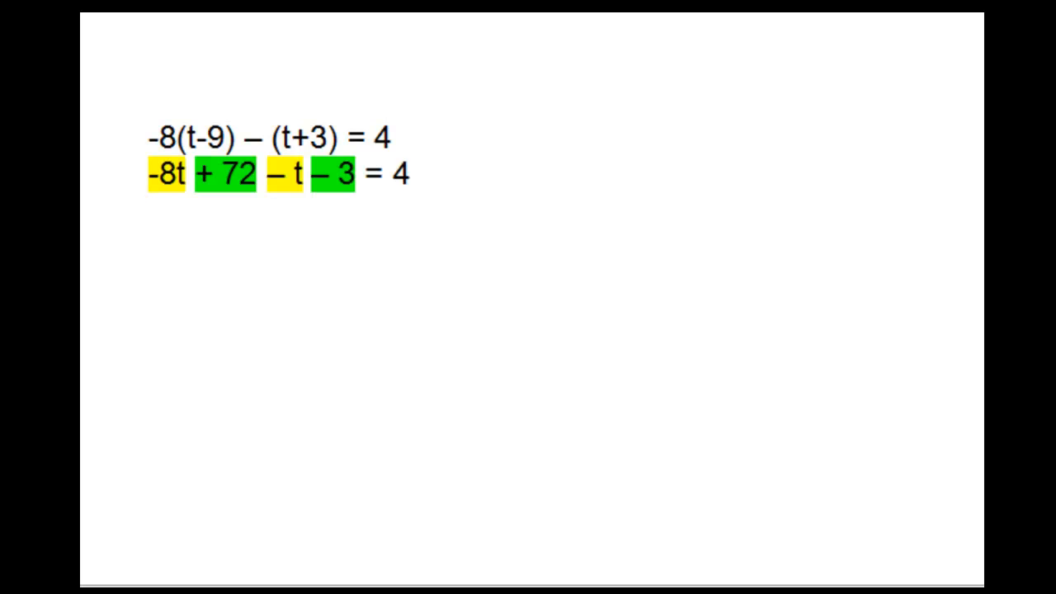
{"action": "mouse_move", "coordinate": [491, 170]}
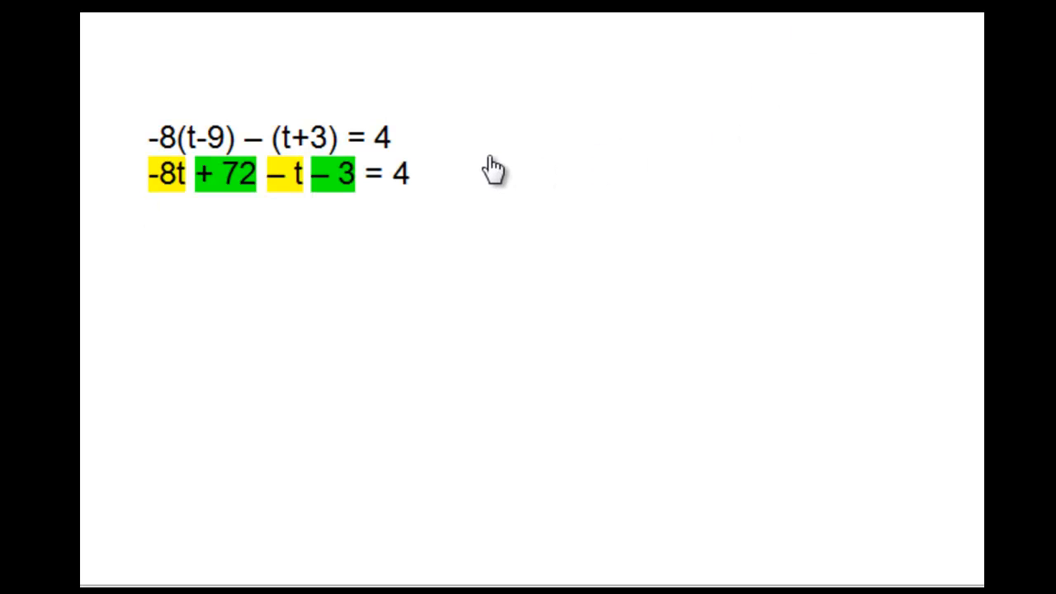
{"action": "mouse_move", "coordinate": [174, 132]}
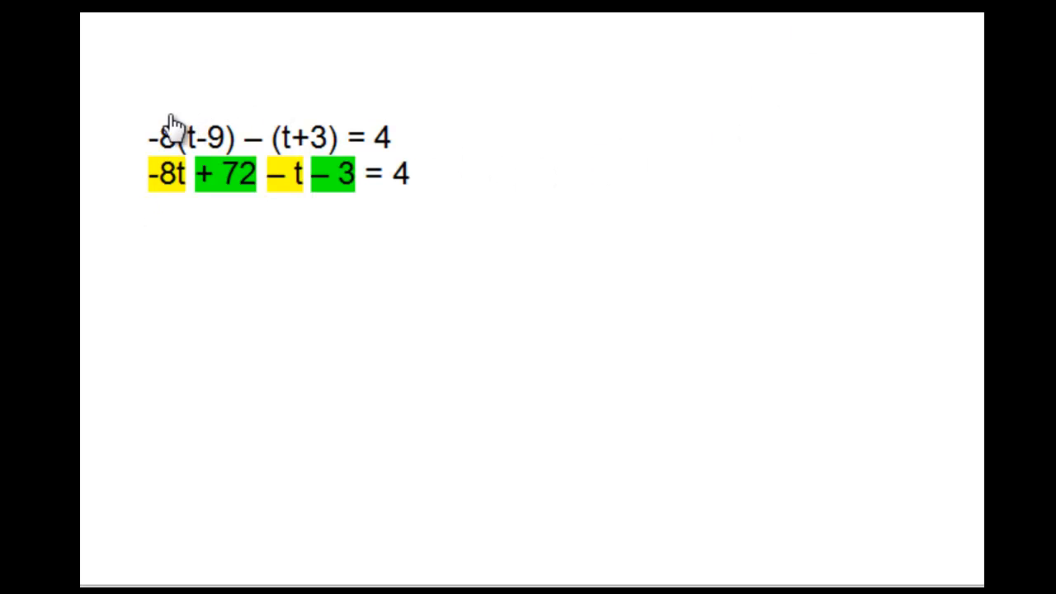
Place the cursor on a new line below the expansion -8t + 72 – t – 3 = 4.
{"action": "left_click", "coordinate": [151, 216]}
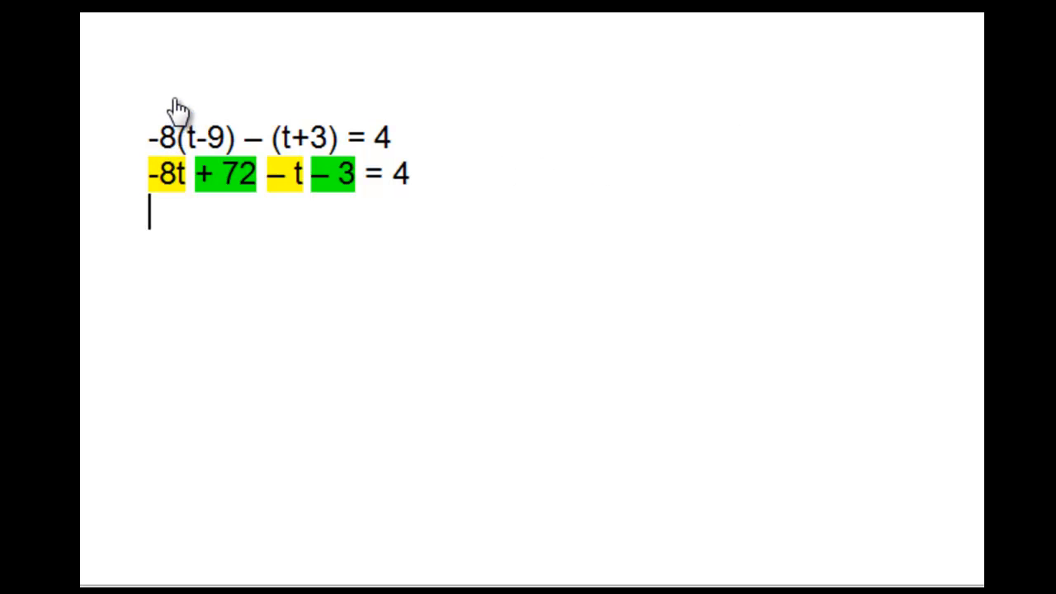
{"action": "mouse_move", "coordinate": [220, 115]}
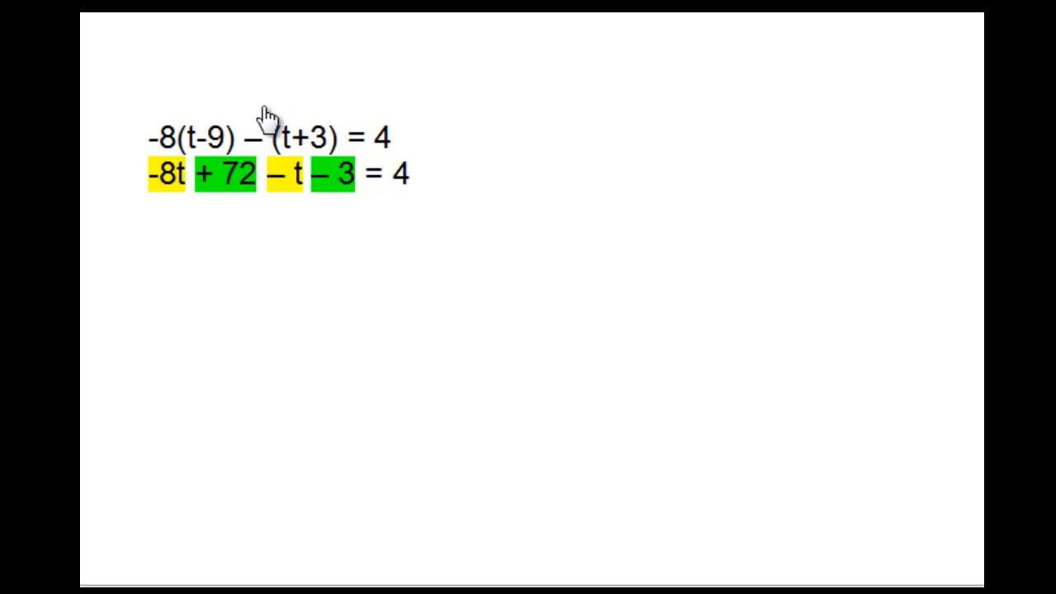
{"action": "mouse_move", "coordinate": [313, 107]}
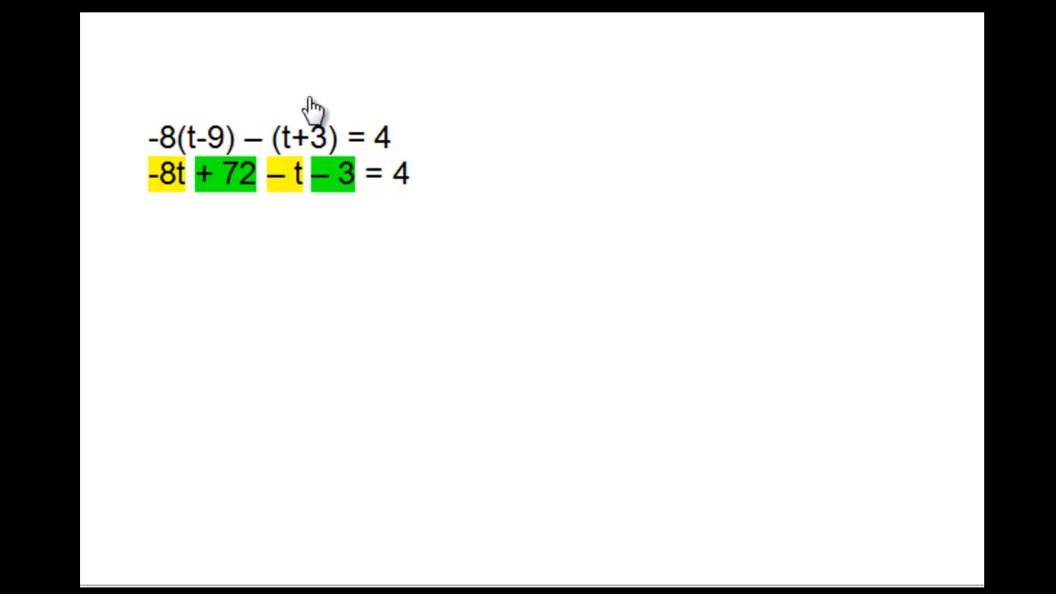
{"action": "mouse_move", "coordinate": [215, 107]}
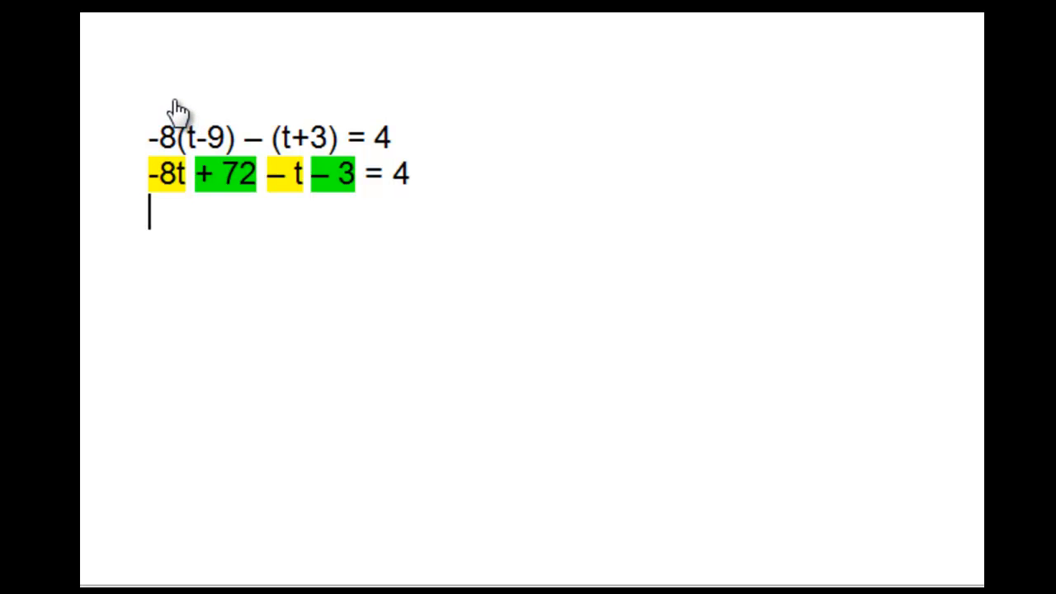
{"action": "mouse_move", "coordinate": [185, 216]}
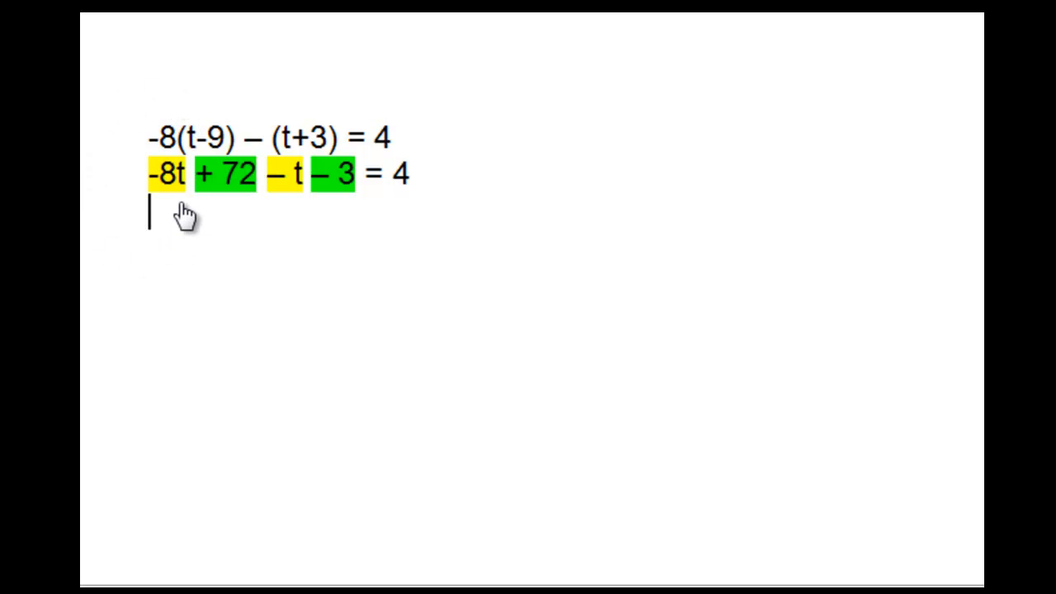
{"action": "mouse_move", "coordinate": [226, 215]}
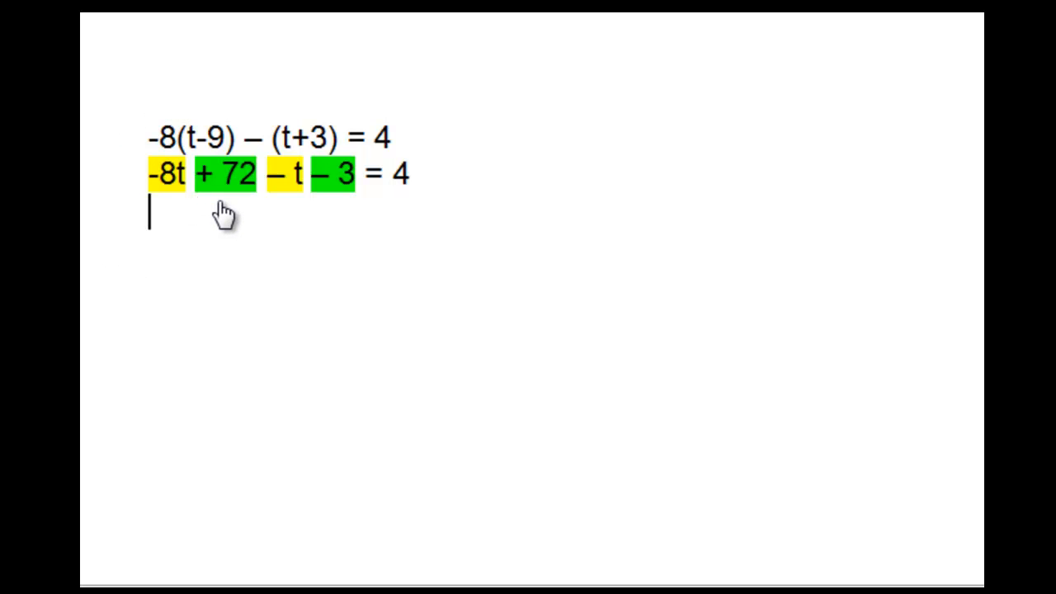
{"action": "mouse_move", "coordinate": [285, 206]}
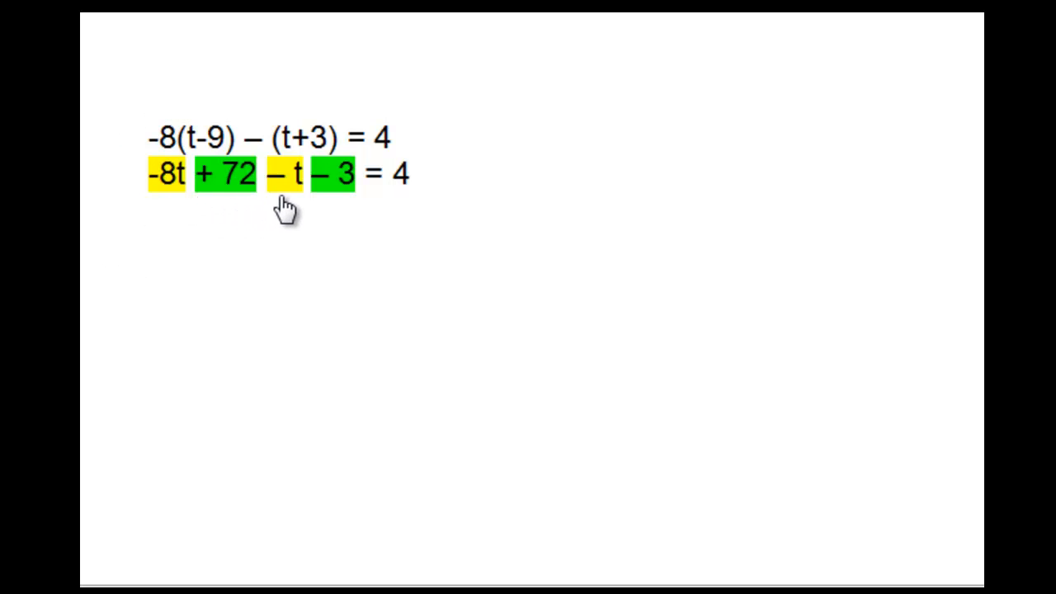
{"action": "mouse_move", "coordinate": [332, 206]}
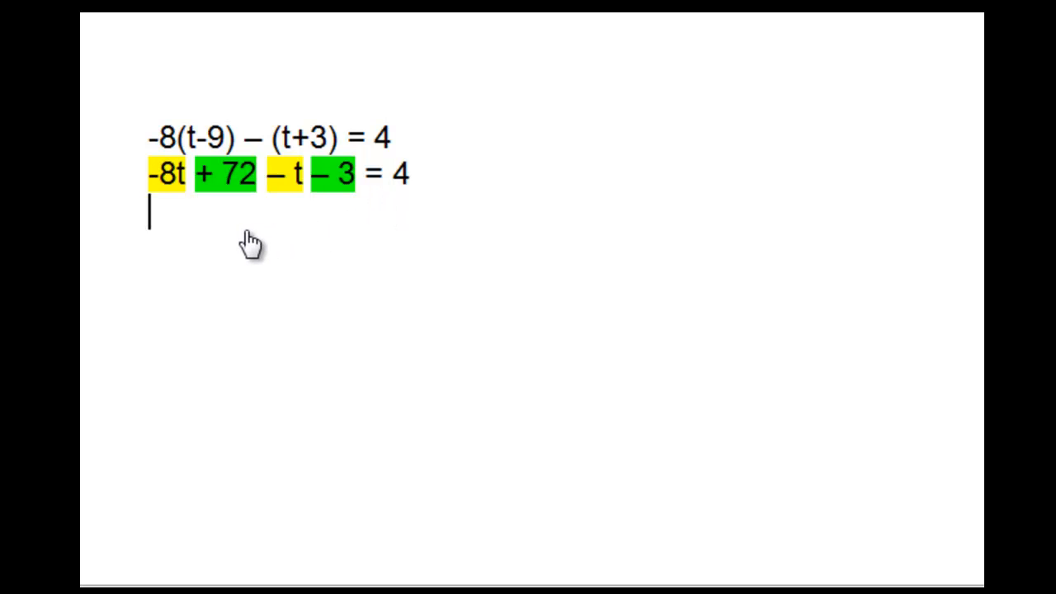
{"action": "mouse_move", "coordinate": [250, 268]}
{"action": "type", "text": "-9t + 69 = 4"}
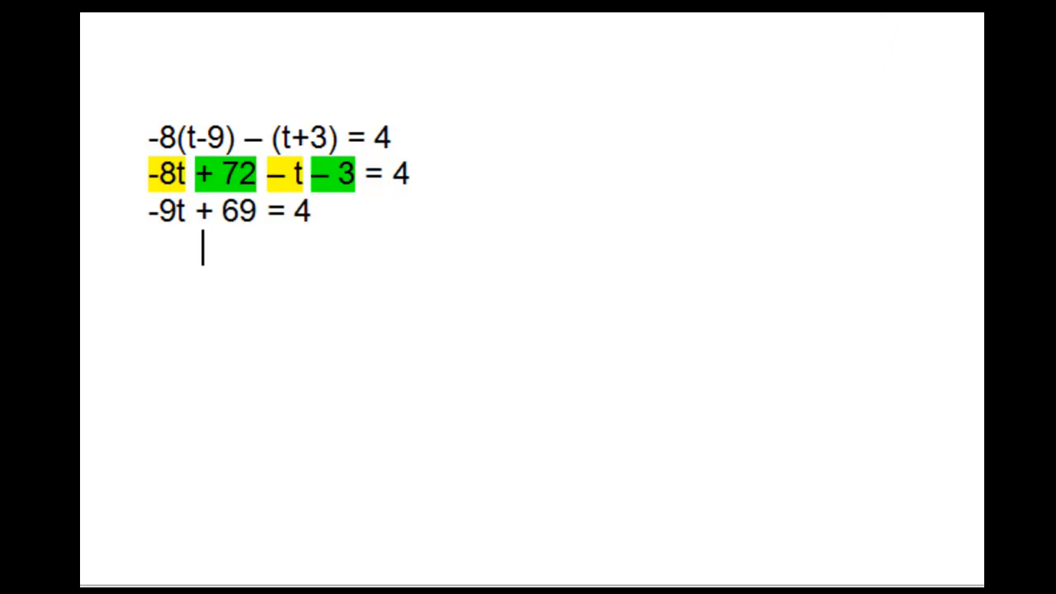
{"action": "mouse_move", "coordinate": [708, 279]}
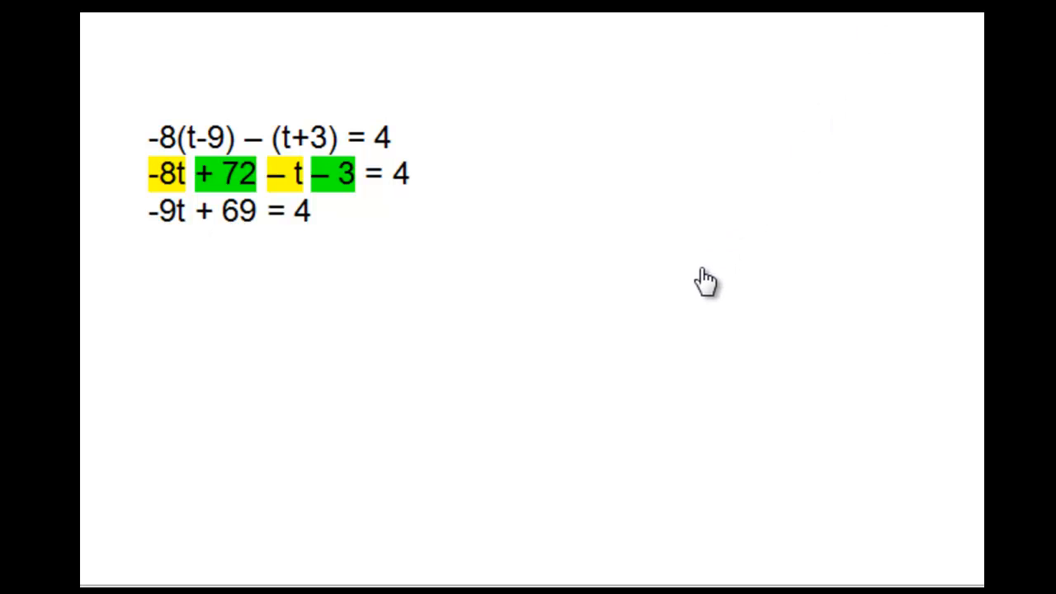
{"action": "mouse_move", "coordinate": [705, 293]}
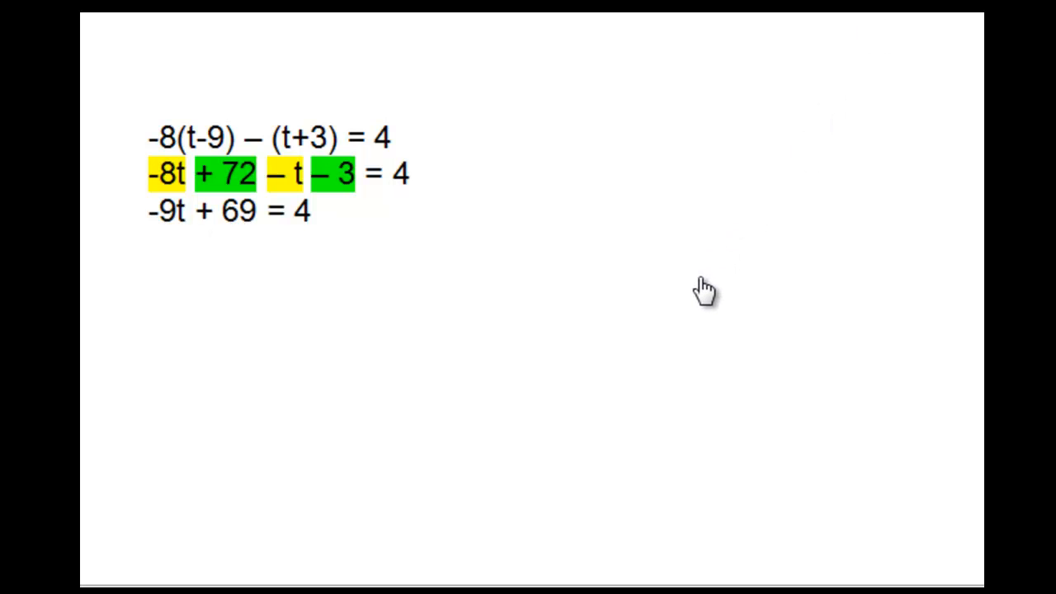
Add the steps below -9t + 69 = 4 and paste the final answer t = 65/9.
{"action": "left_click", "coordinate": [201, 248]}
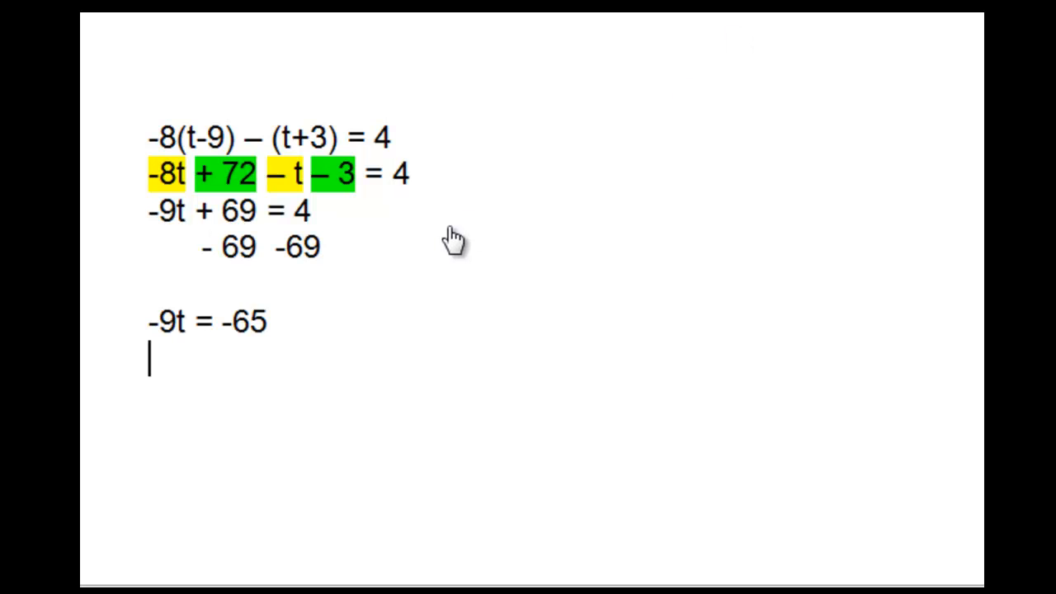
{"action": "mouse_move", "coordinate": [298, 256]}
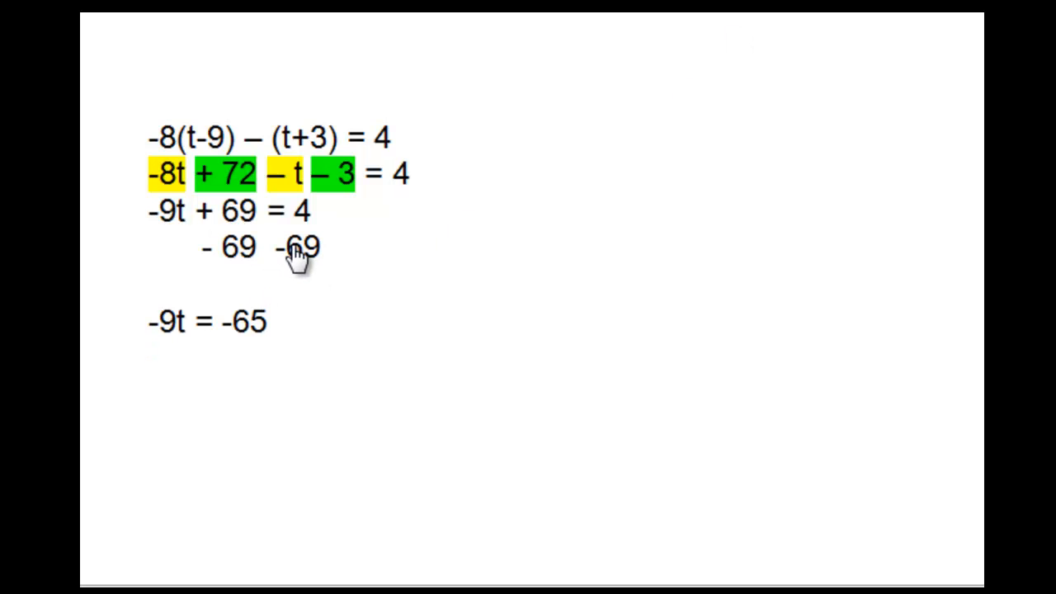
{"action": "mouse_move", "coordinate": [186, 351]}
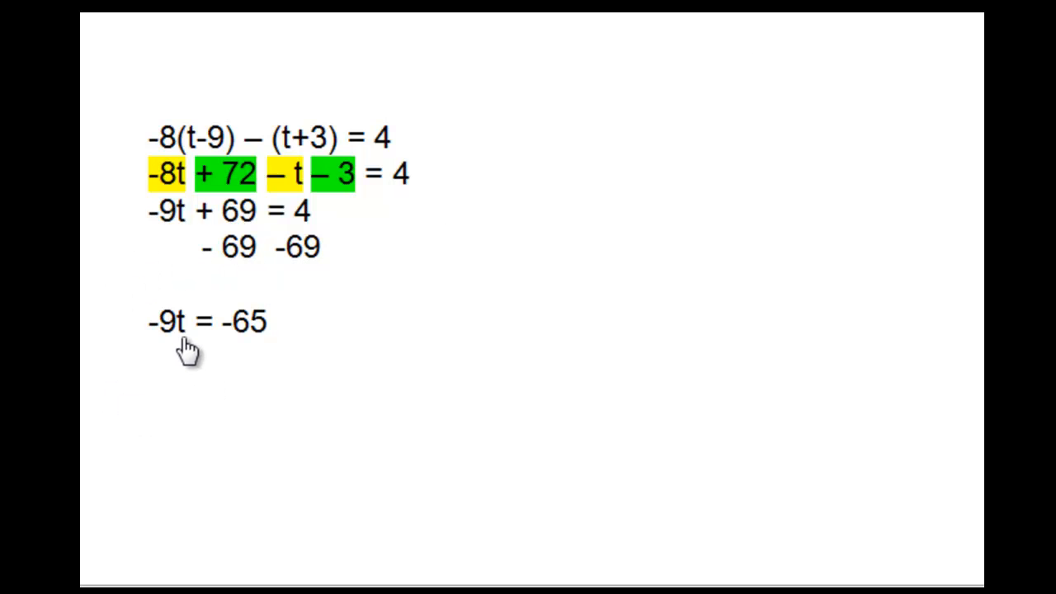
{"action": "mouse_move", "coordinate": [240, 347]}
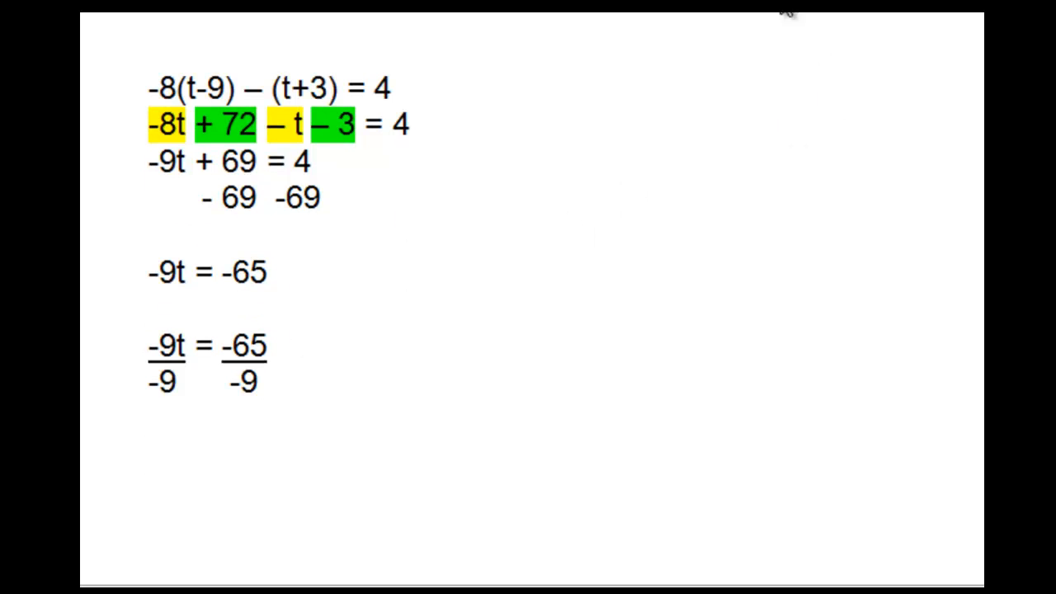
{"action": "mouse_move", "coordinate": [632, 279]}
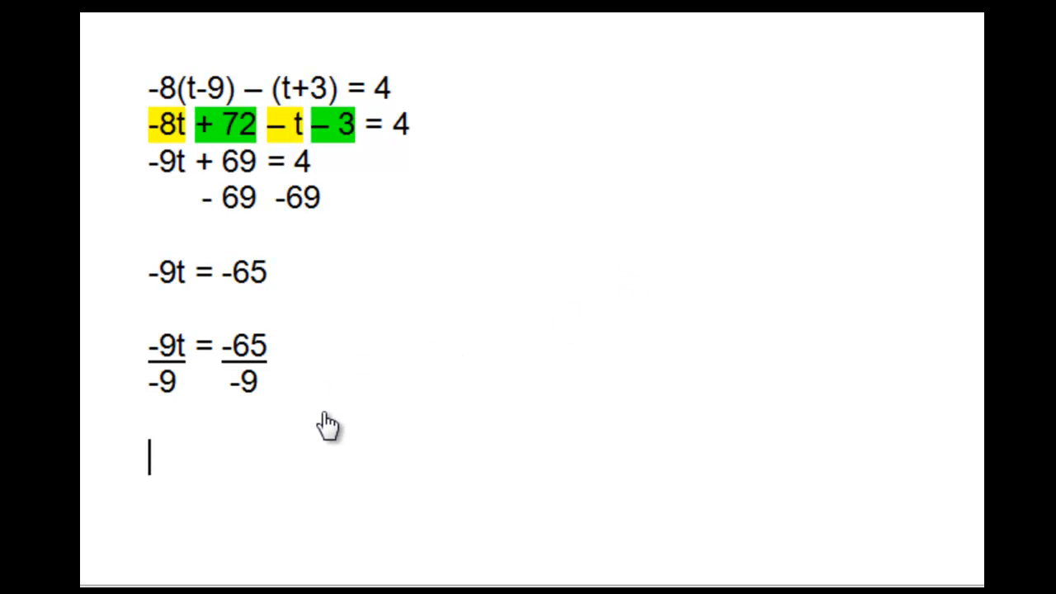
{"action": "mouse_move", "coordinate": [784, 99]}
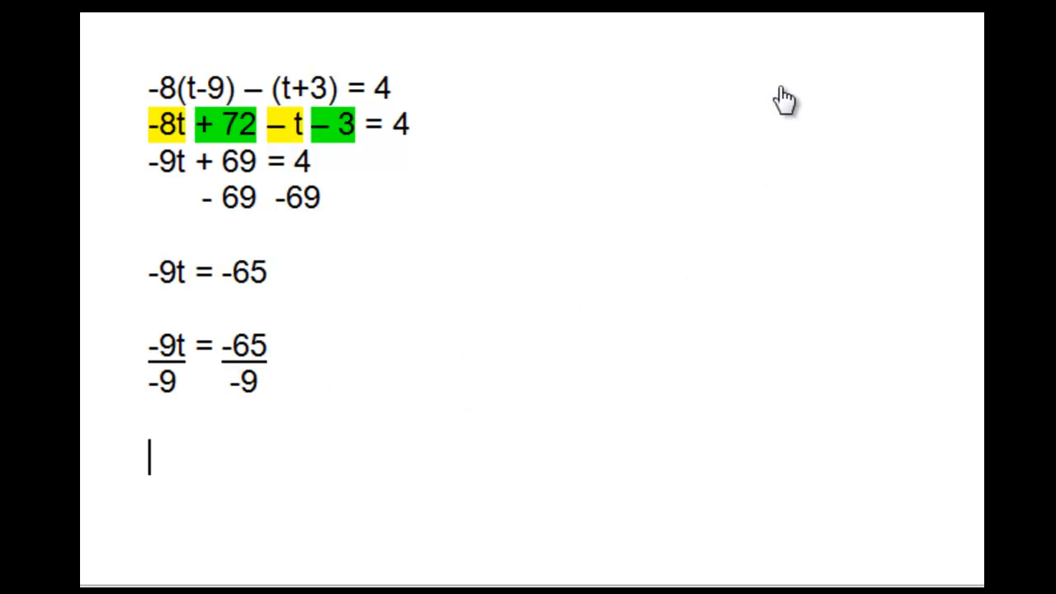
{"action": "key", "text": "ctrl+v"}
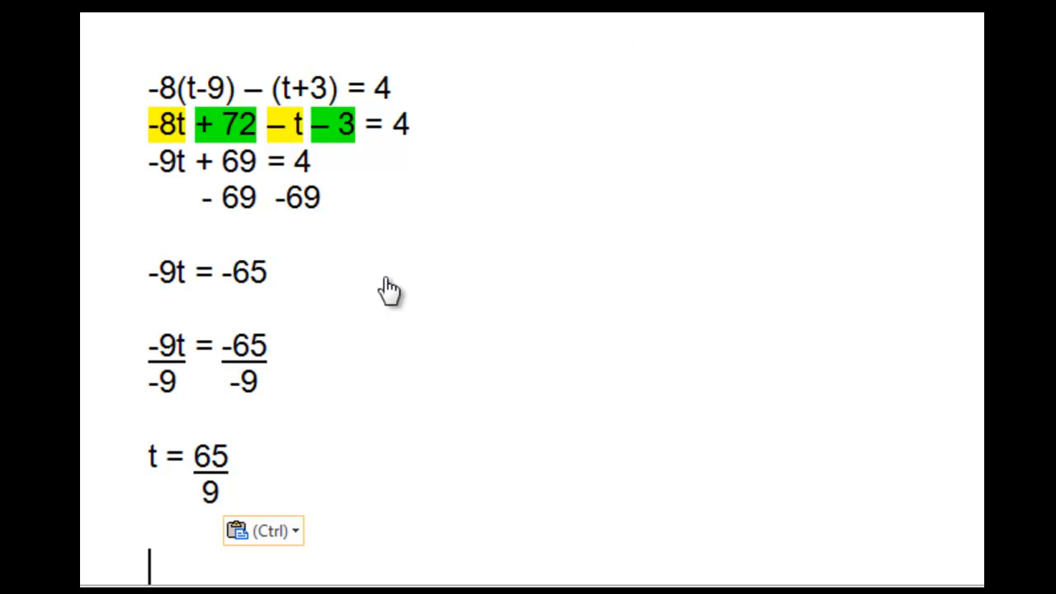
{"action": "mouse_move", "coordinate": [404, 460]}
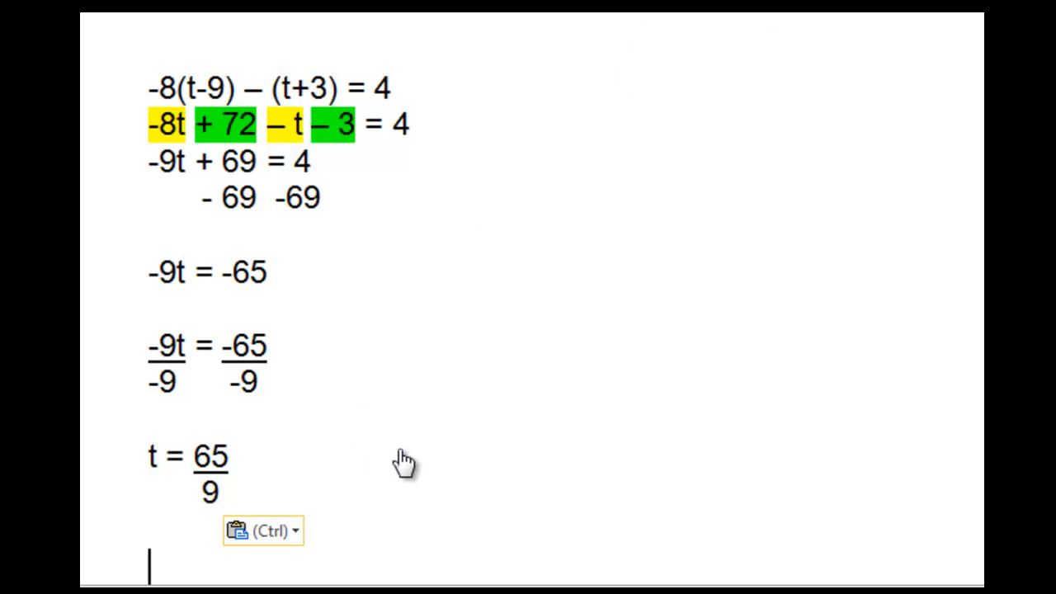
{"action": "mouse_move", "coordinate": [165, 400]}
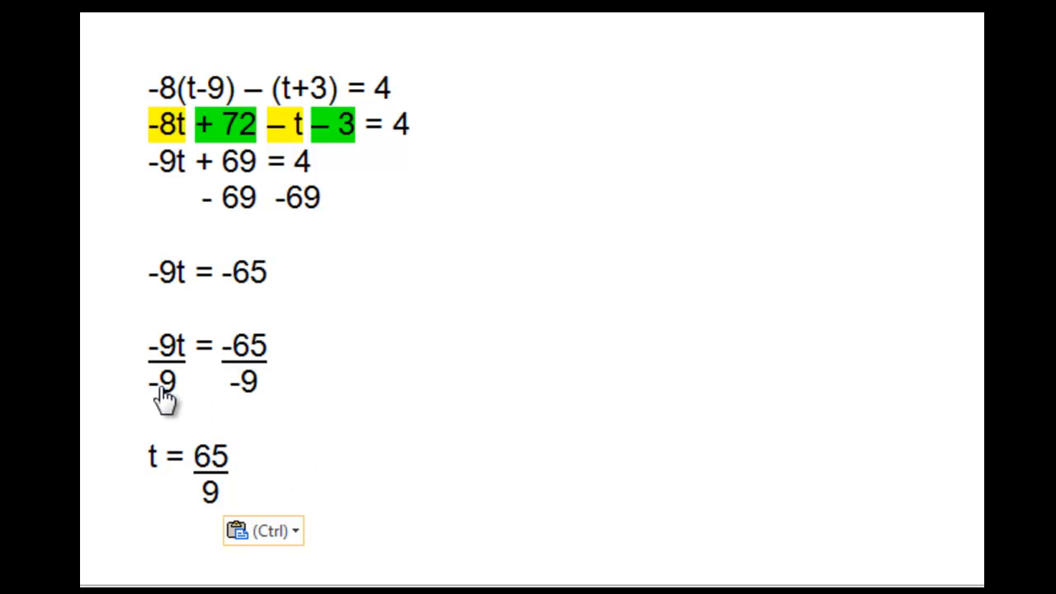
{"action": "mouse_move", "coordinate": [168, 423]}
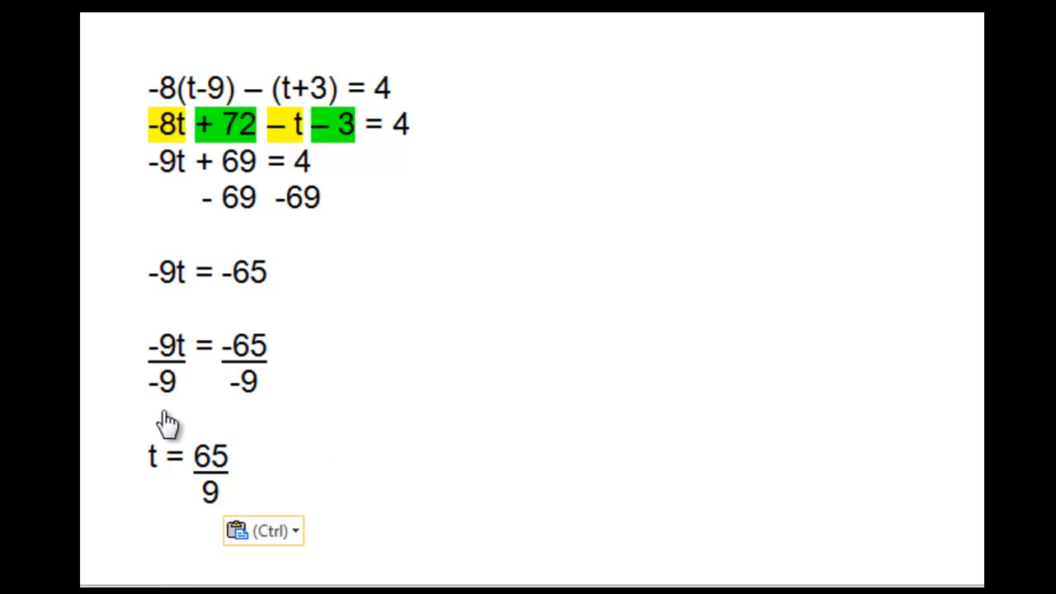
{"action": "mouse_move", "coordinate": [235, 383]}
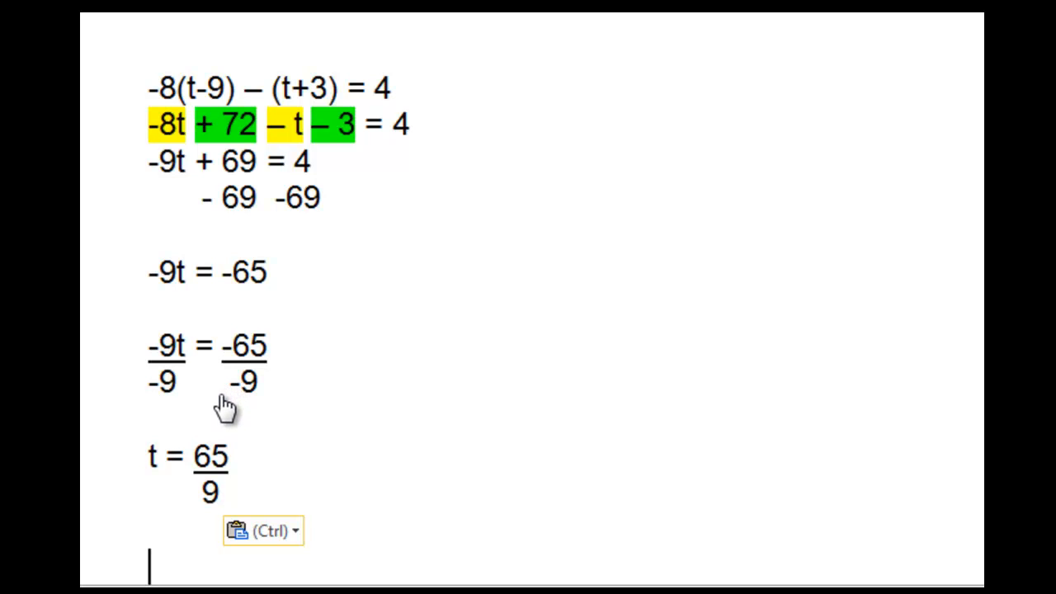
{"action": "mouse_move", "coordinate": [276, 437]}
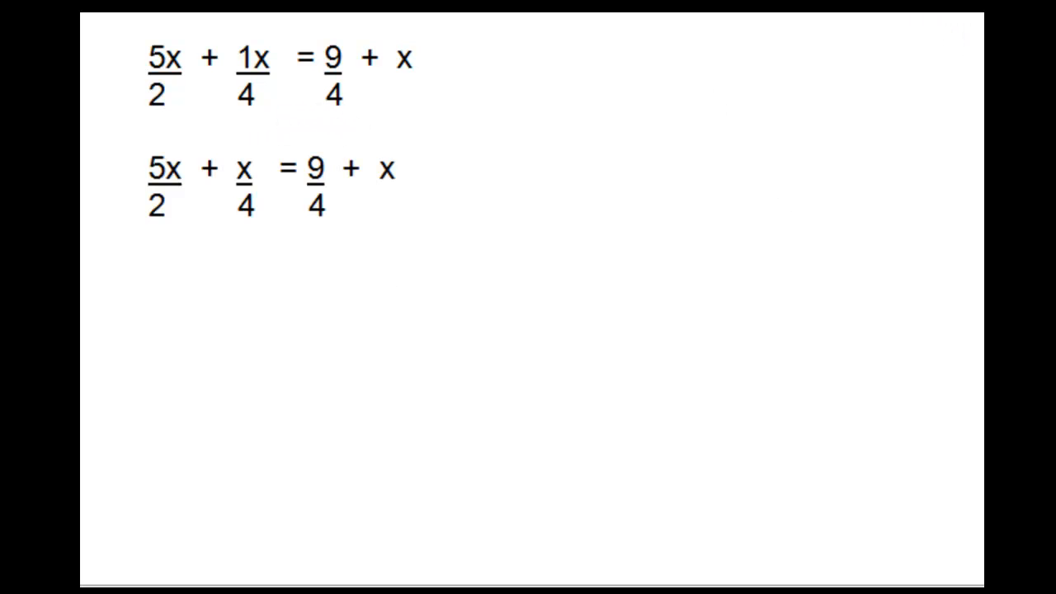
{"action": "mouse_move", "coordinate": [380, 227]}
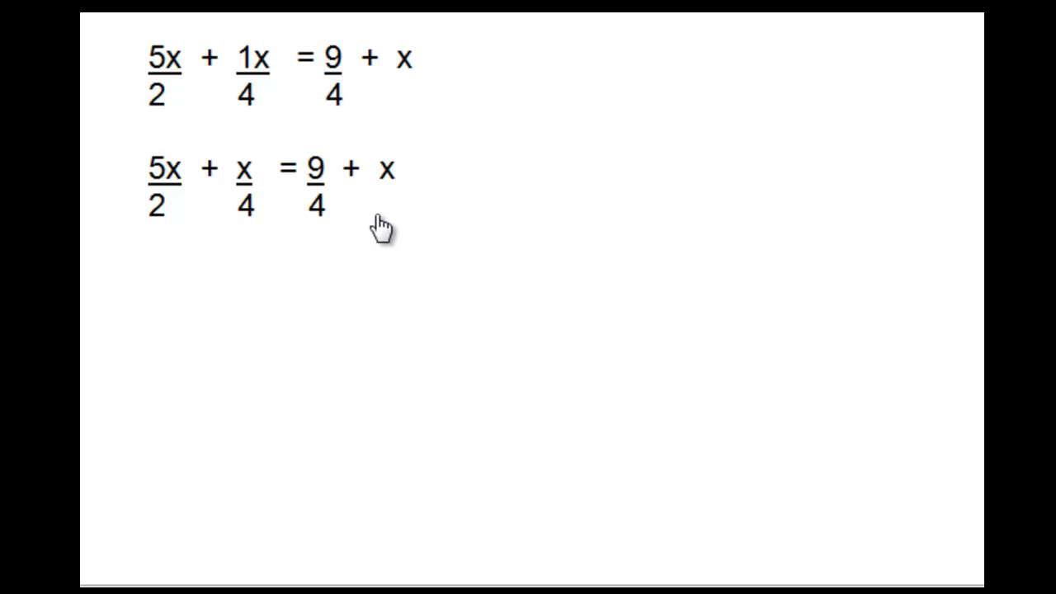